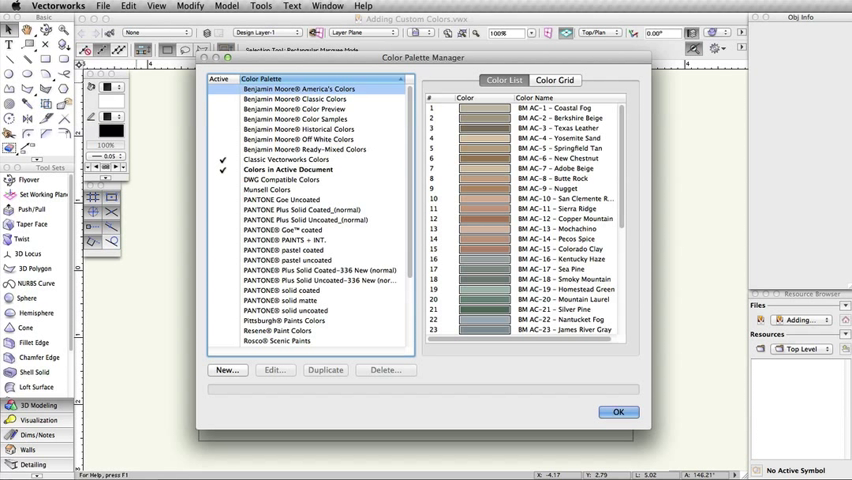
# Step: Preview the Benjamin Moore Classic, Color Samples, Historical, Off White and one more palette's swatches
pyautogui.click(304, 100)
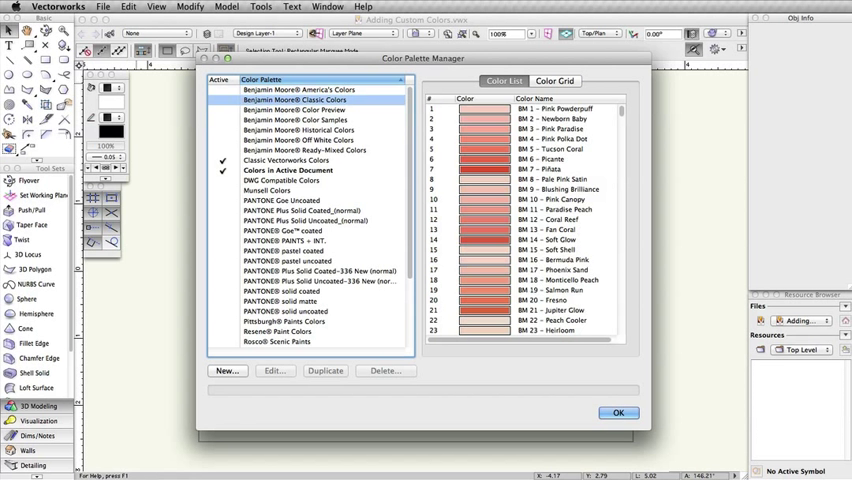
pyautogui.click(300, 120)
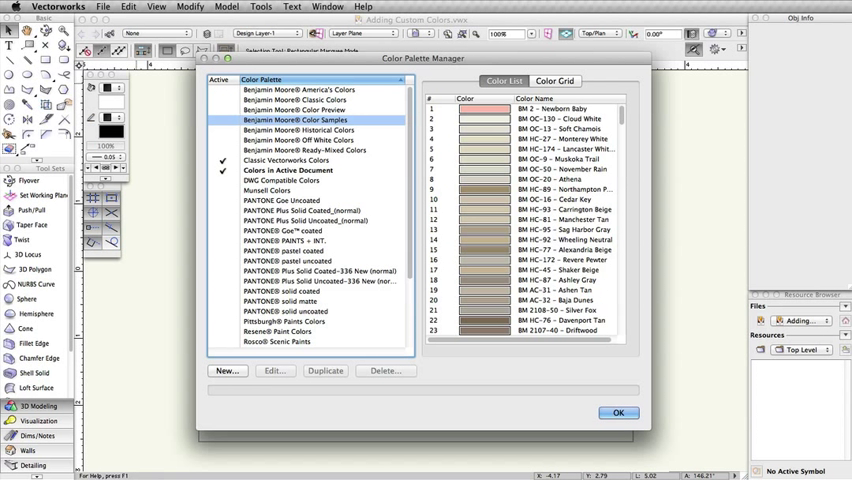
pyautogui.click(300, 130)
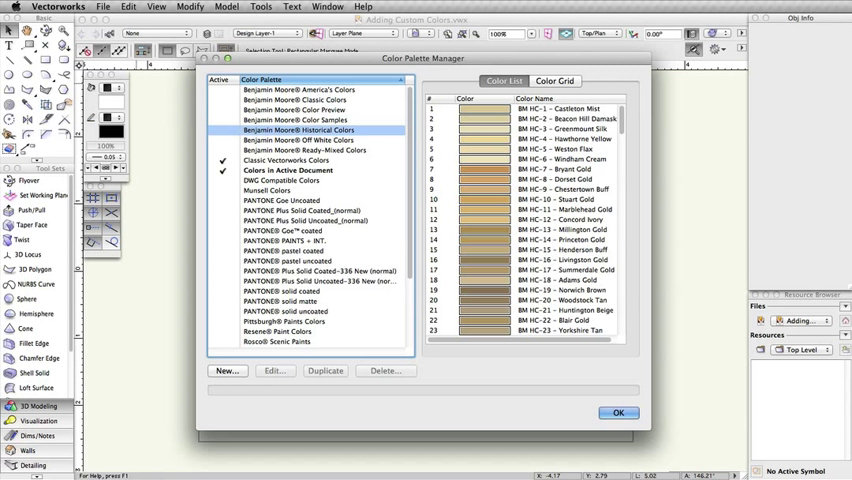
pyautogui.click(300, 140)
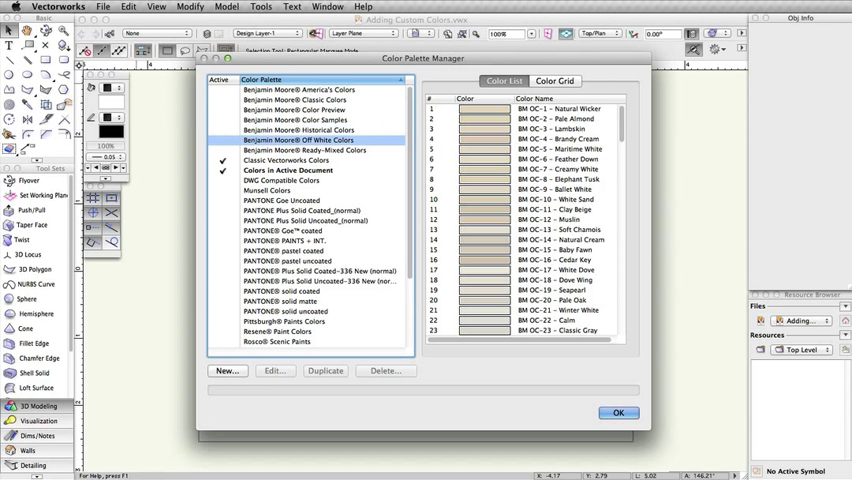
pyautogui.click(304, 150)
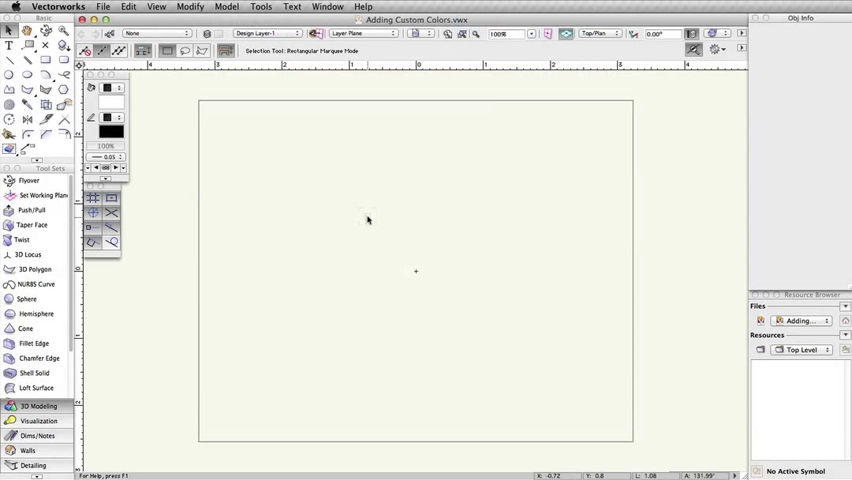
pyautogui.moveTo(230, 174)
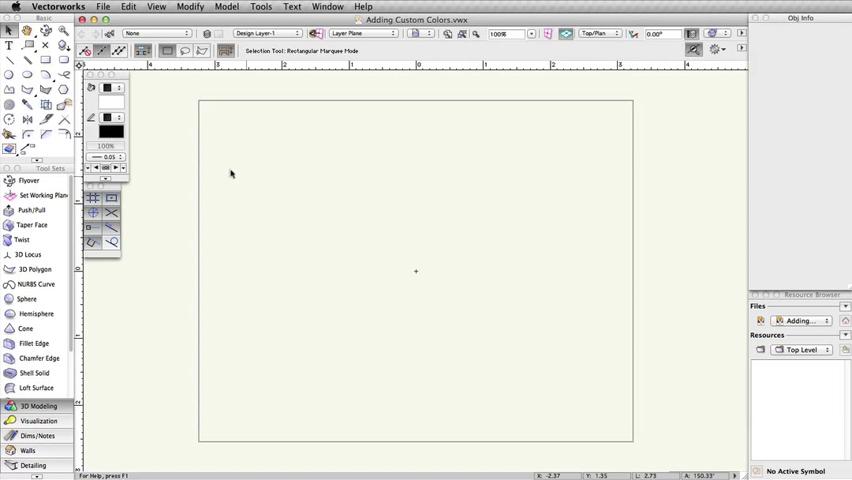
# Step: Reopen the Color Palette Manager showing the Classic Vectorworks Colors swatches
pyautogui.click(108, 88)
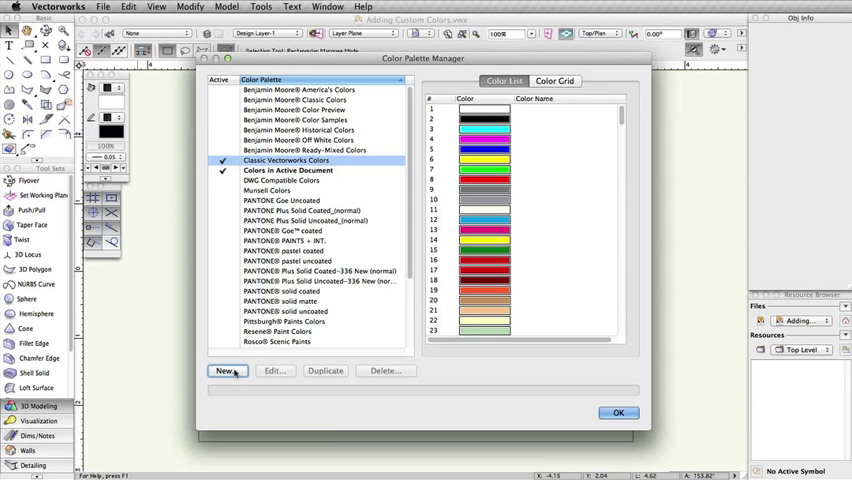
# Step: Create a new palette named 'Custom Colors' and start adding its first colour
pyautogui.click(226, 372)
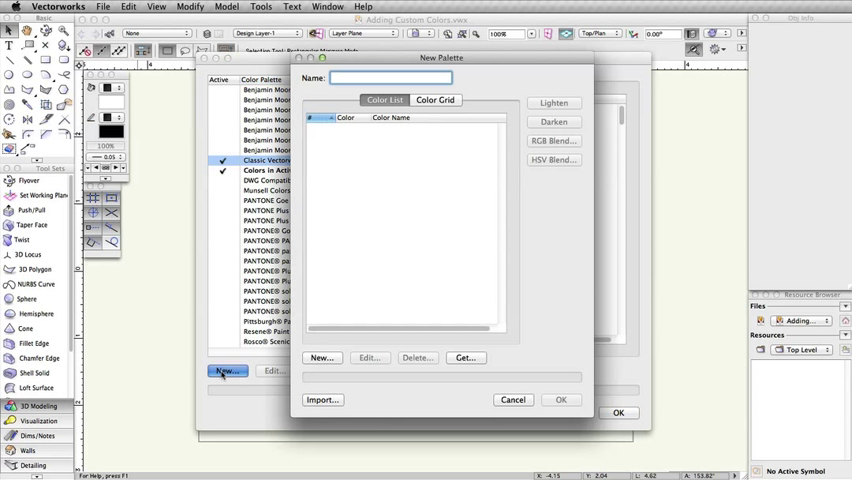
pyautogui.write('Custom Colors')
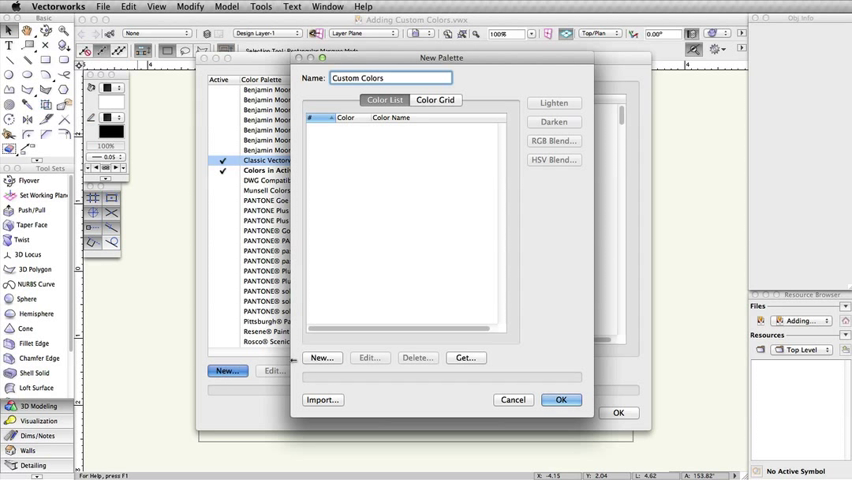
pyautogui.click(320, 356)
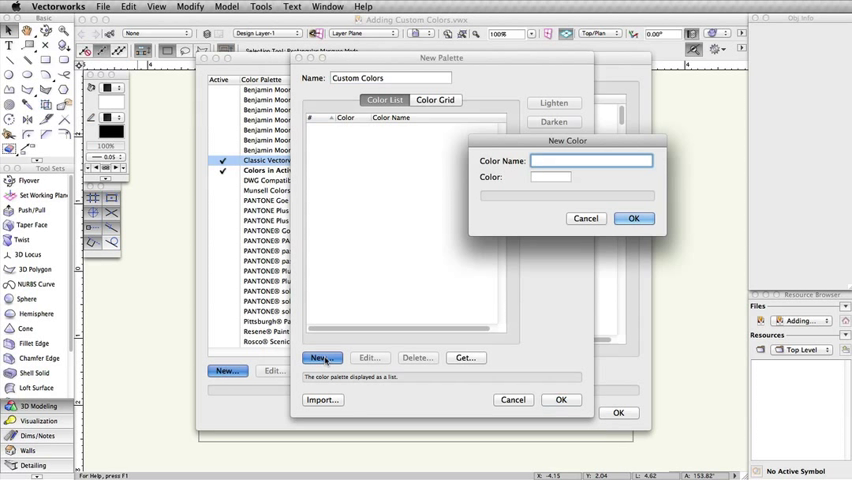
# Step: Name the colour 'Radiant Orchid' and give it a pinkish-purple RGB value
pyautogui.write('Radiant Orchid')
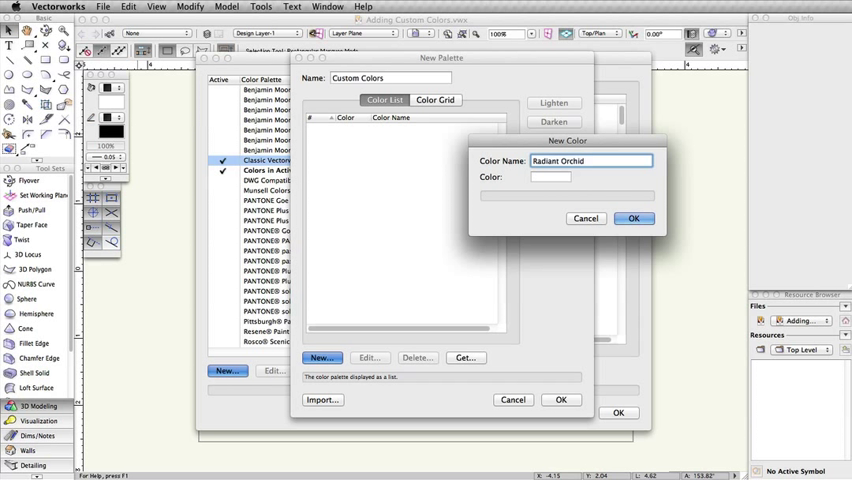
pyautogui.click(550, 176)
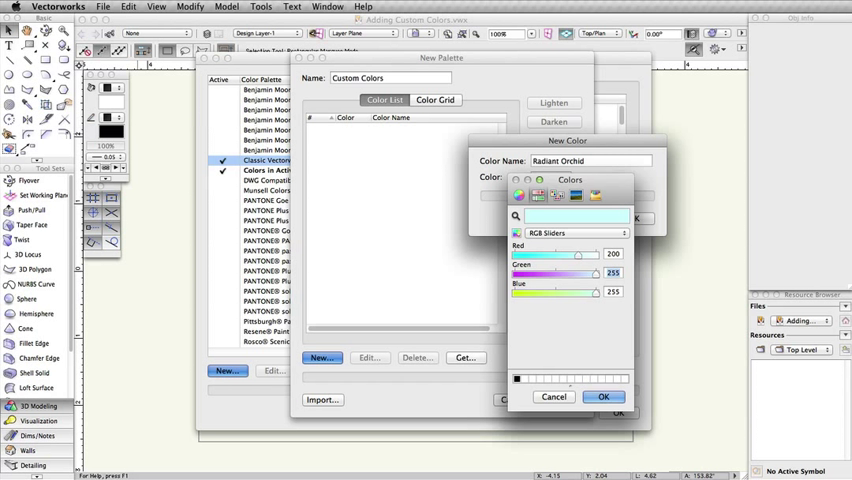
pyautogui.moveTo(590, 272); pyautogui.dragTo(548, 272)
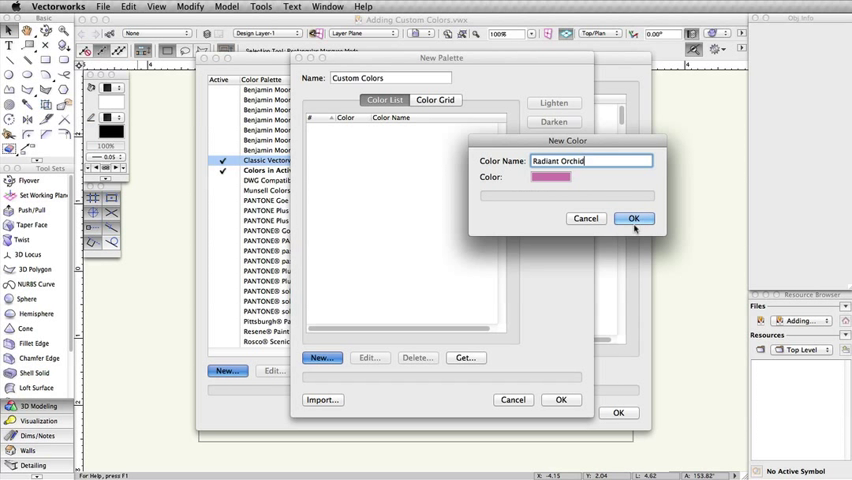
pyautogui.click(634, 218)
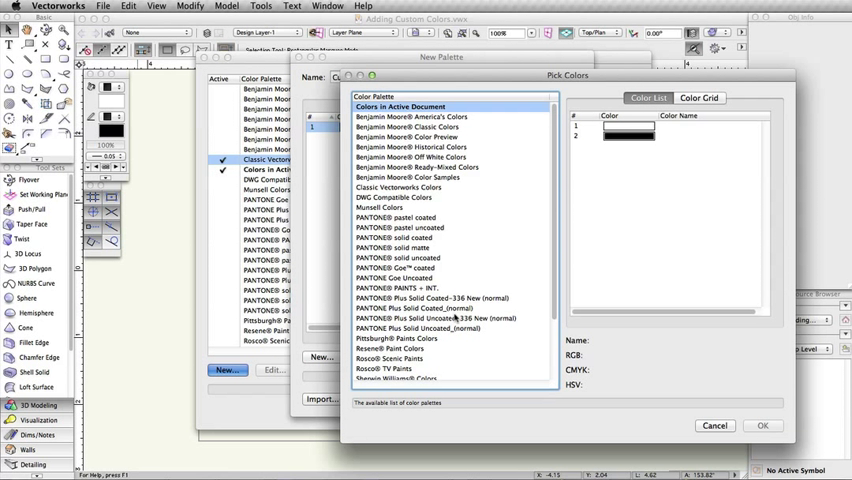
# Step: Add PANTONE 9200 U from the PANTONE pastel uncoated palette to Custom Colors
pyautogui.click(400, 228)
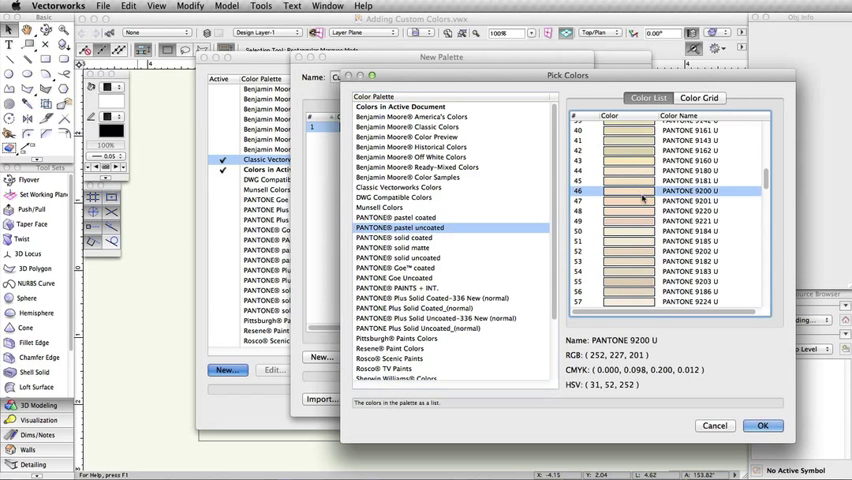
pyautogui.click(762, 424)
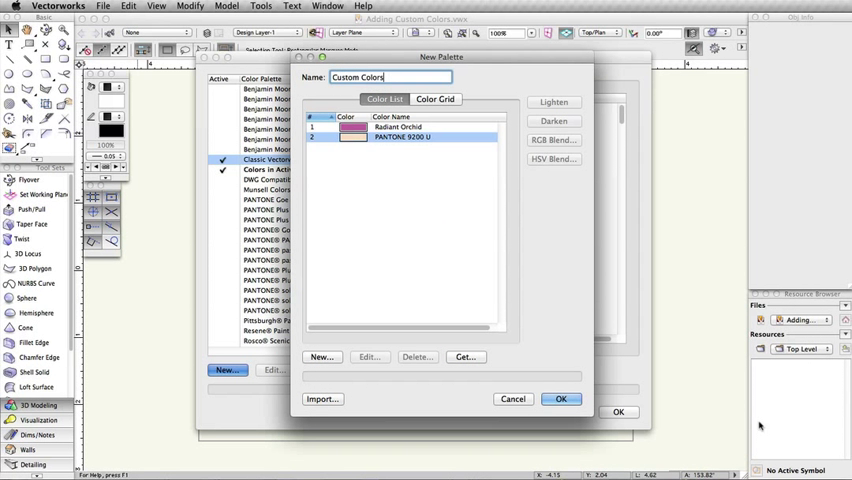